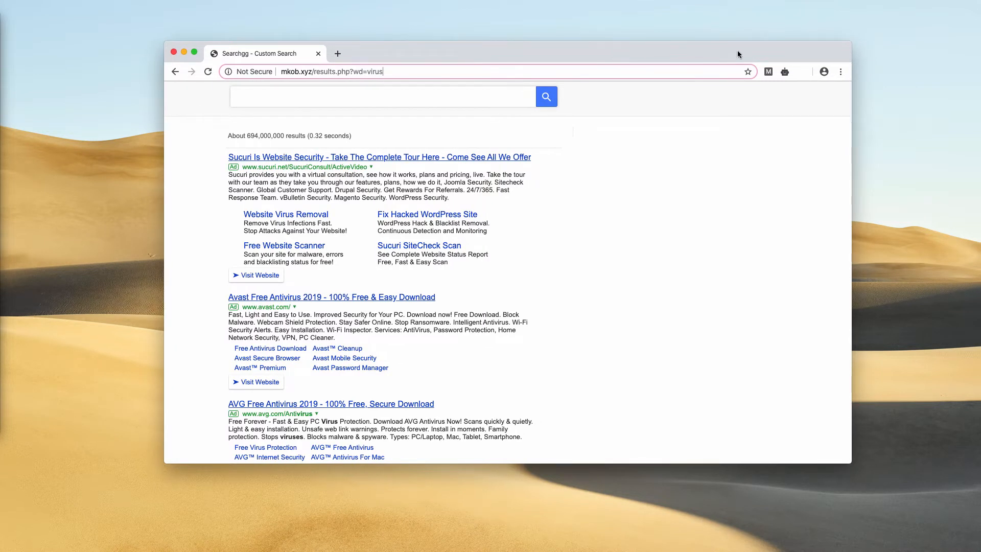
mouse_move(842, 72)
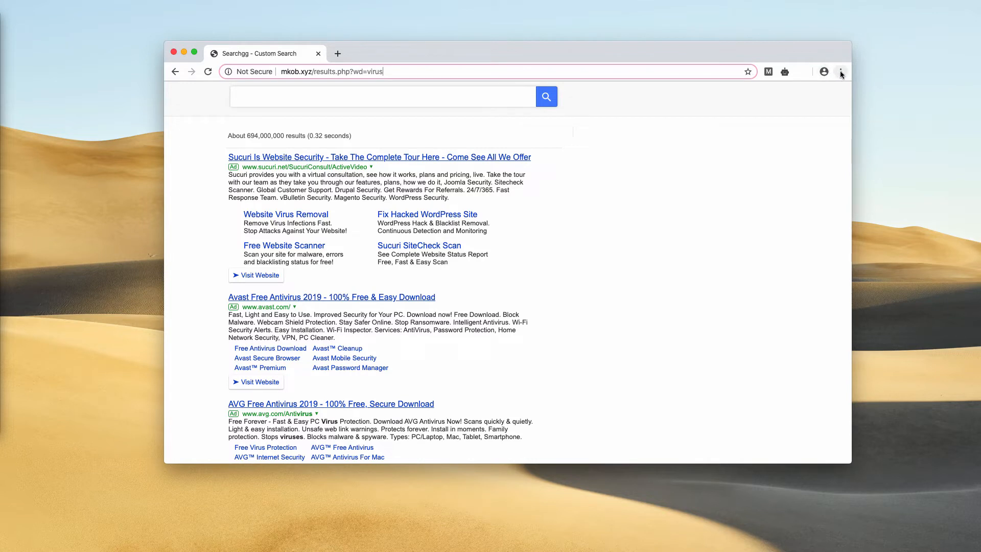
Open Chrome's three-dot menu to reach More Tools and its Extensions entry
left_click(841, 71)
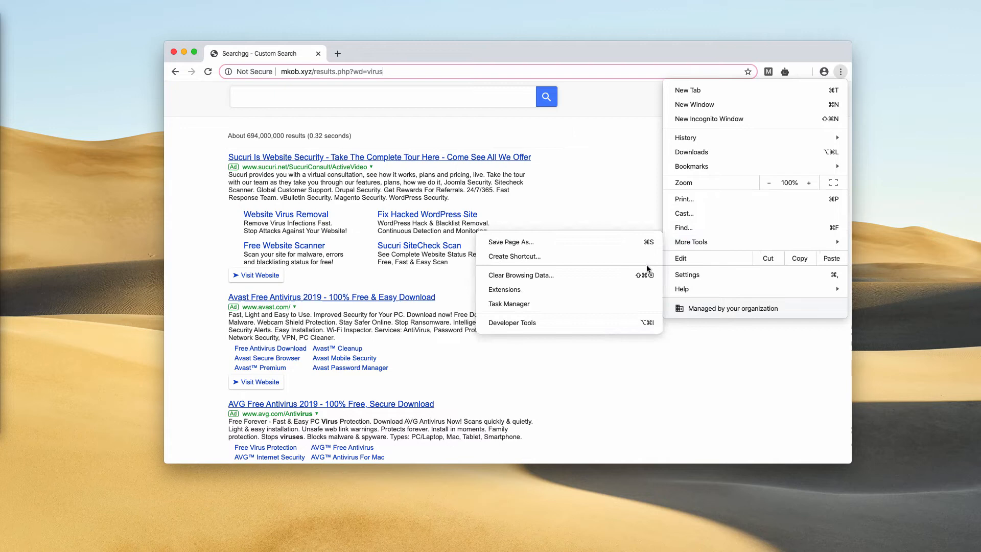
Remove the PowerApp and Auto Purge extensions from Chrome's Extensions page
left_click(504, 289)
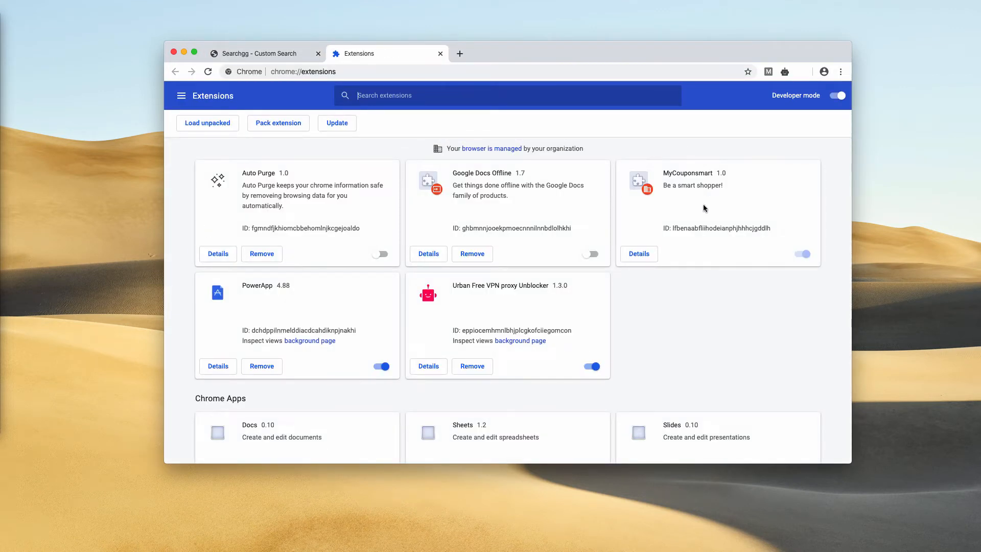
mouse_move(259, 354)
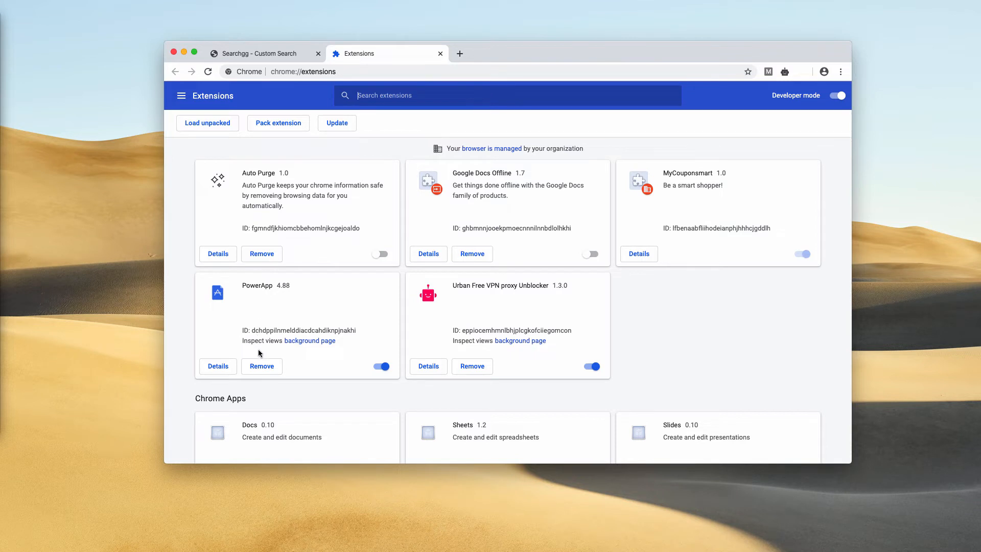
mouse_move(286, 368)
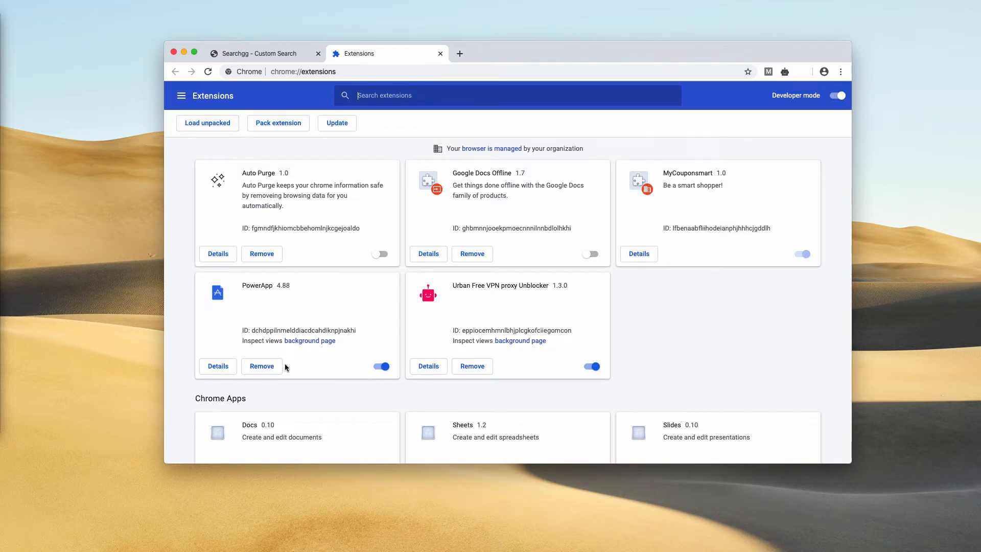
left_click(381, 366)
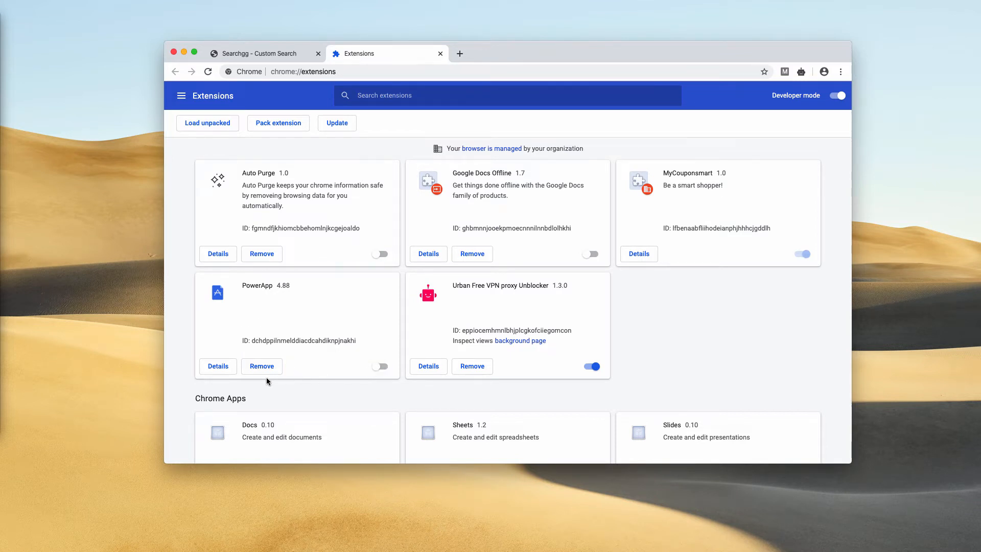
left_click(262, 366)
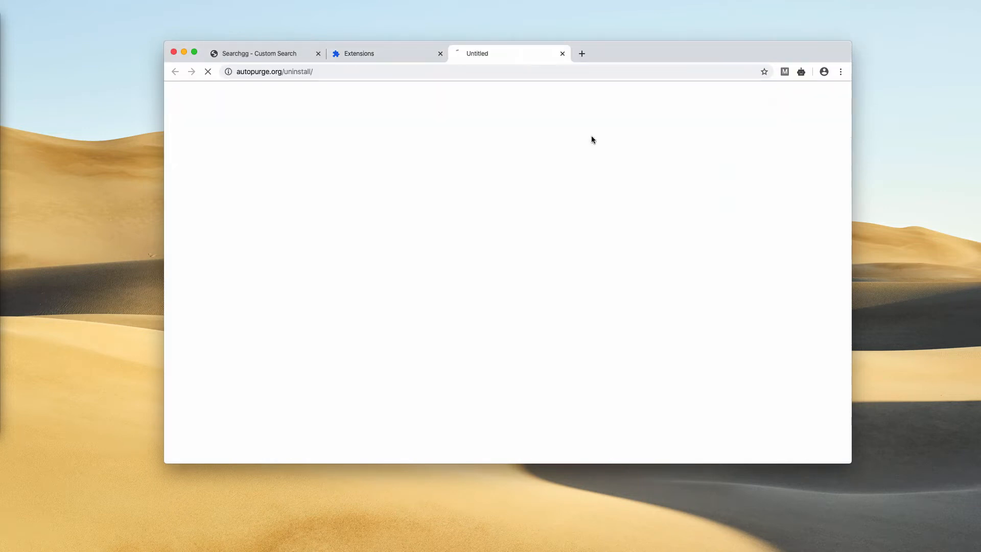
left_click(562, 53)
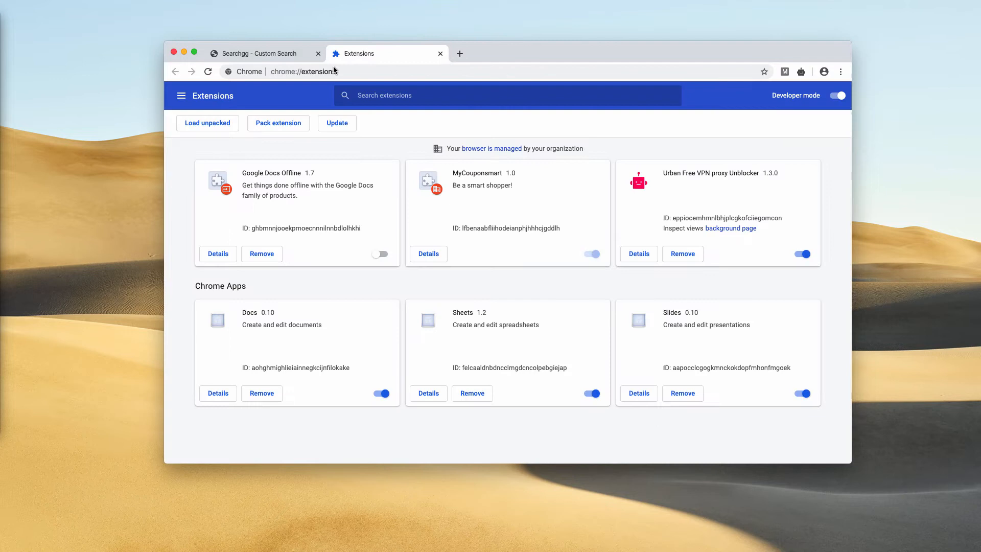
mouse_move(506, 244)
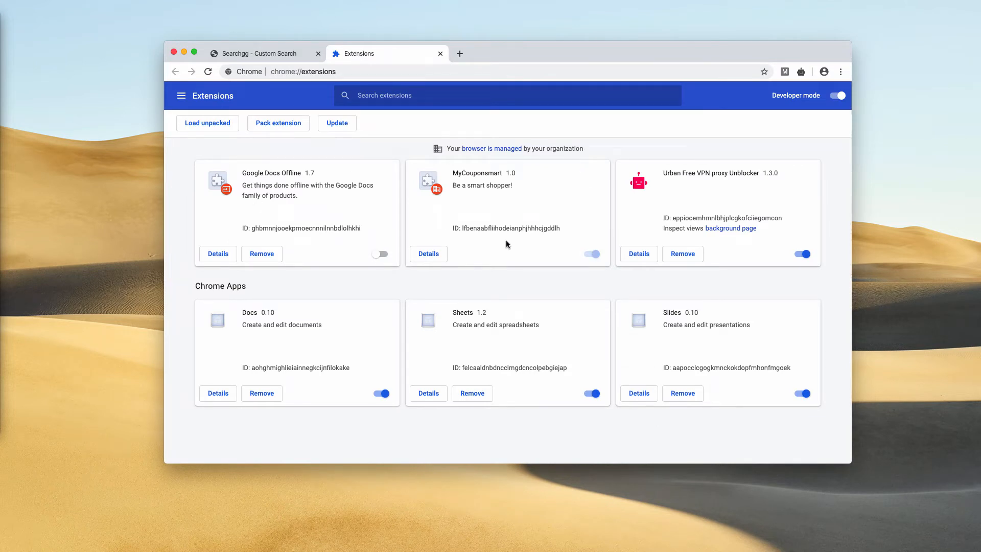
Bring up the Combo Cleaner Premium Dashboard with all five scan features enabled
left_click(460, 53)
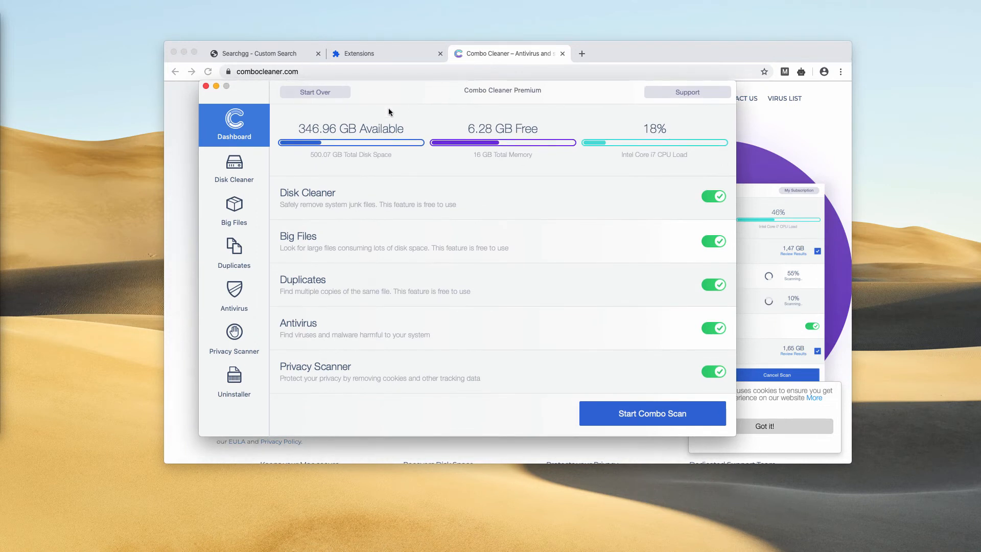
Review the Antivirus scan options, then start a Combo Scan from the Dashboard
left_click(233, 296)
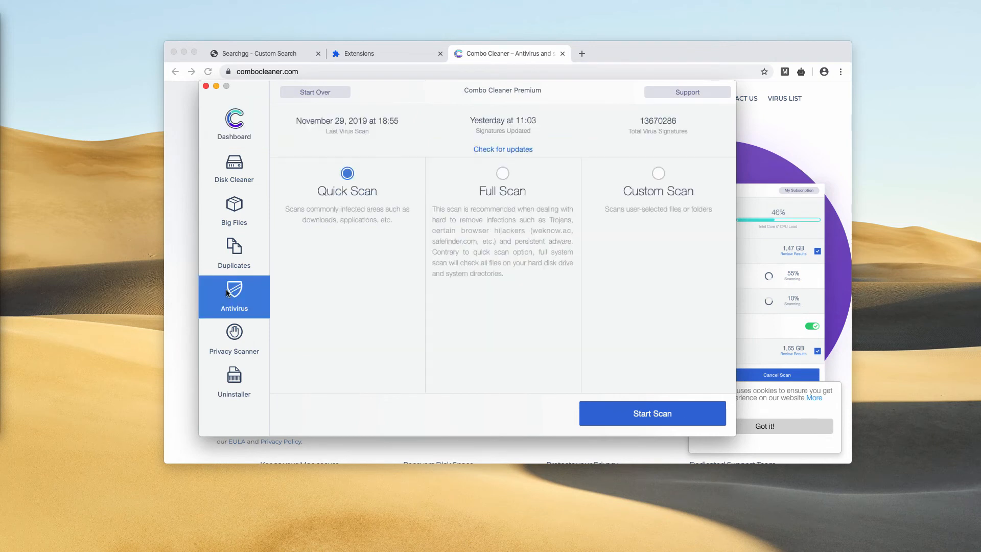
mouse_move(228, 138)
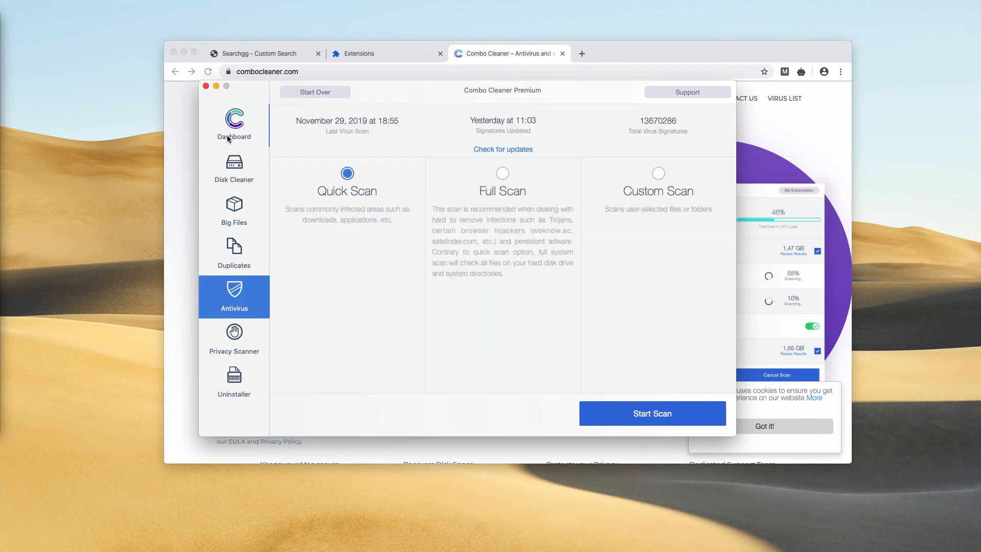
left_click(233, 124)
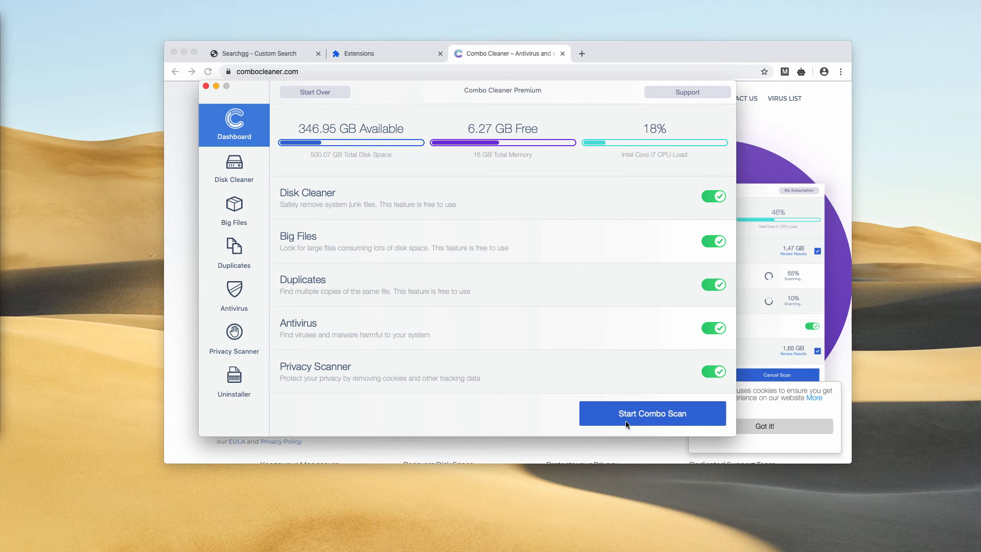
left_click(652, 412)
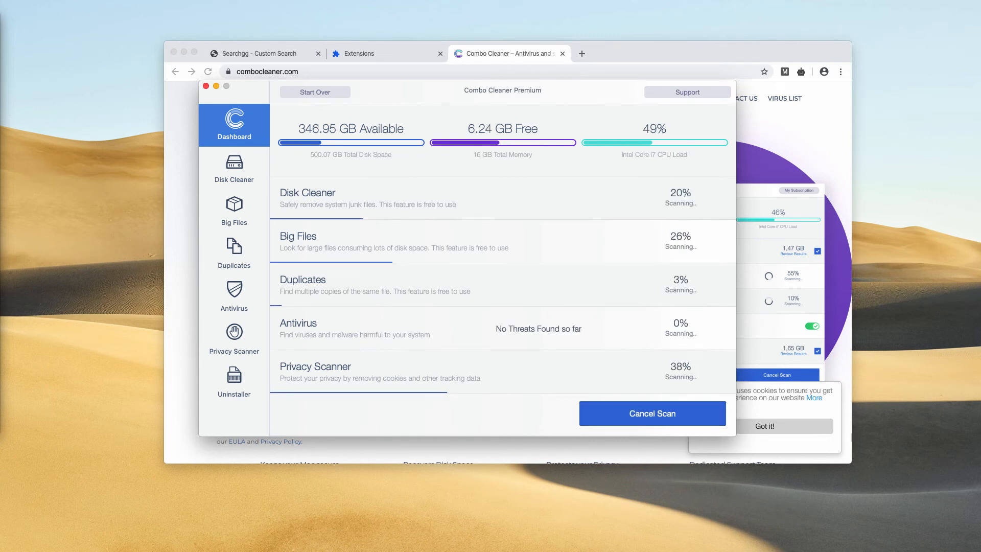